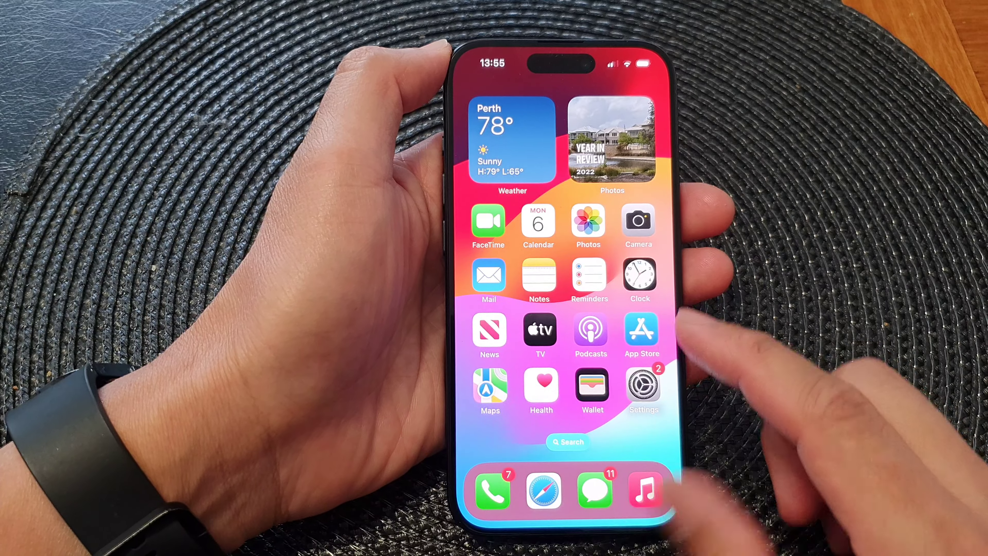
# - Launch Settings from the home screen and scroll down the Settings list
pyautogui.click(644, 388)
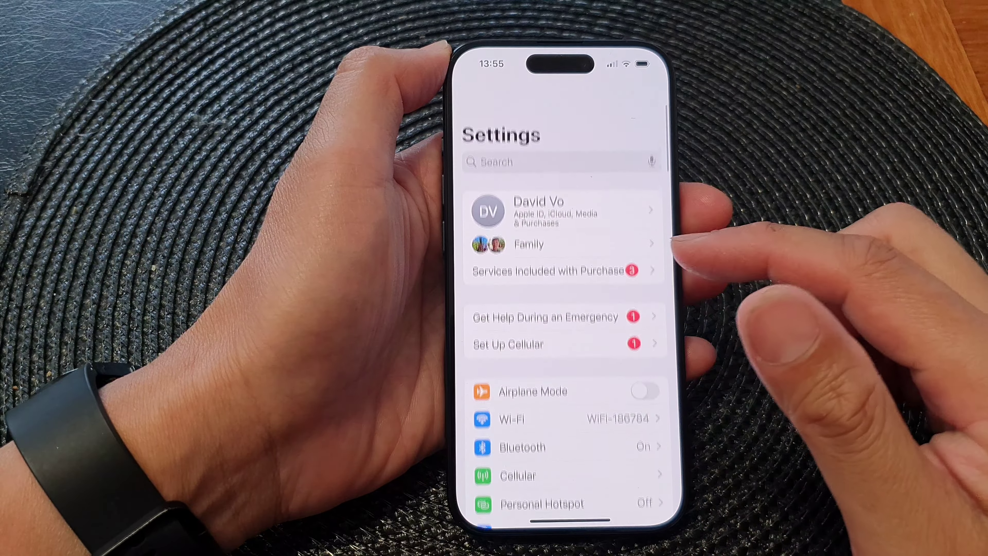
pyautogui.scroll(-3)
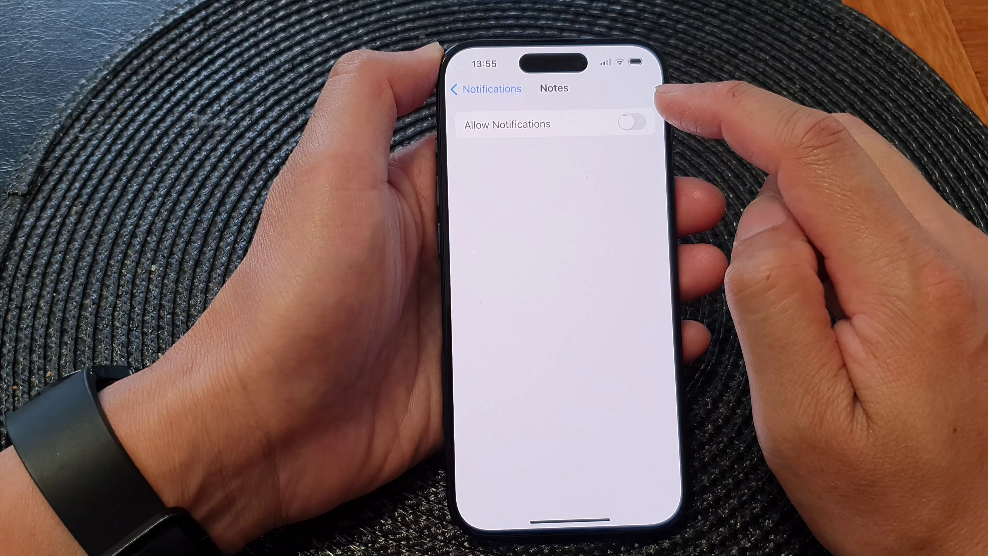
# - Switch on Allow Notifications for Notes, revealing delivery, badge and lock screen options
pyautogui.click(632, 123)
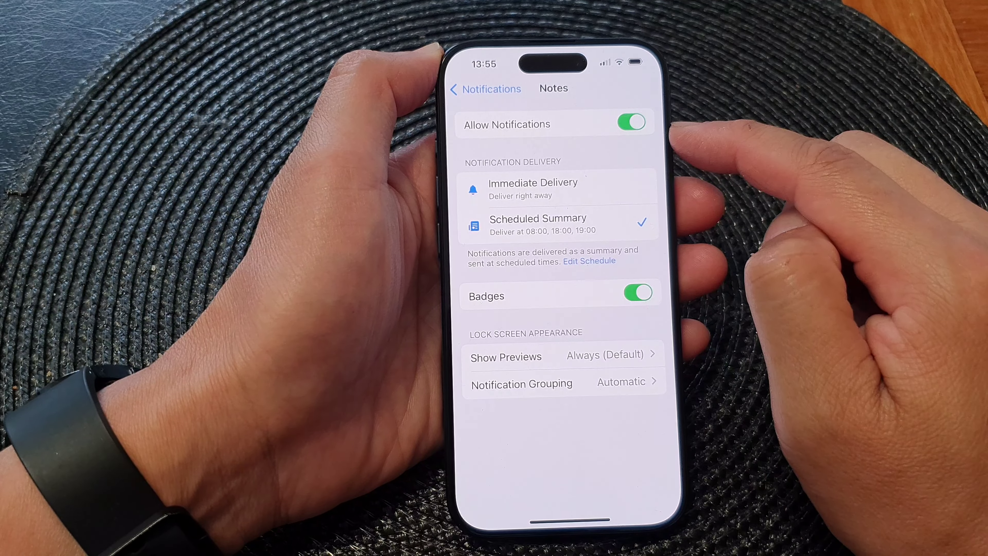